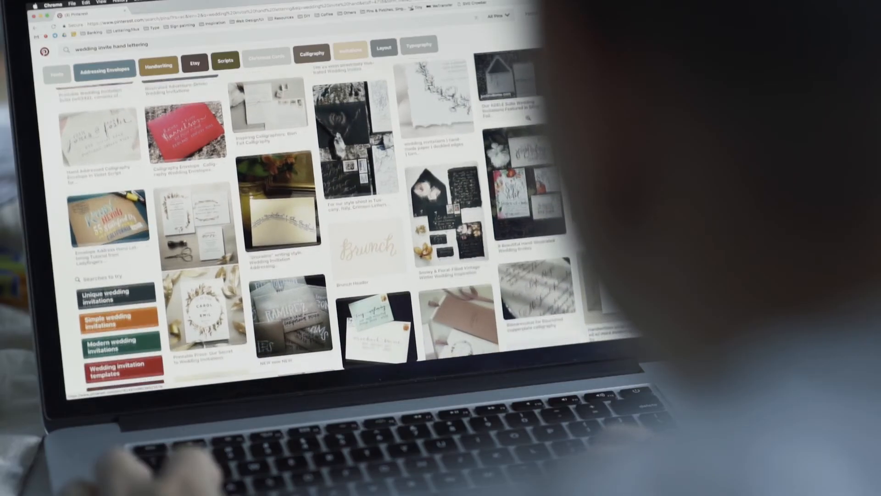
pyautogui.scroll(-3)
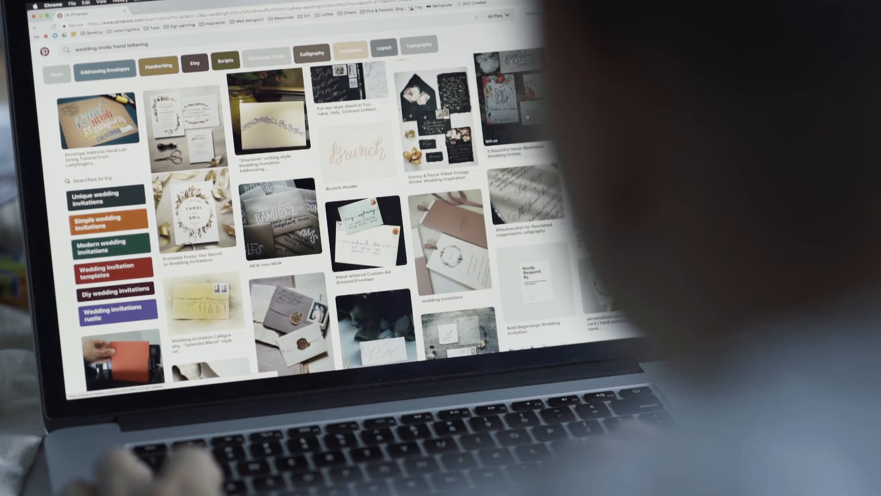